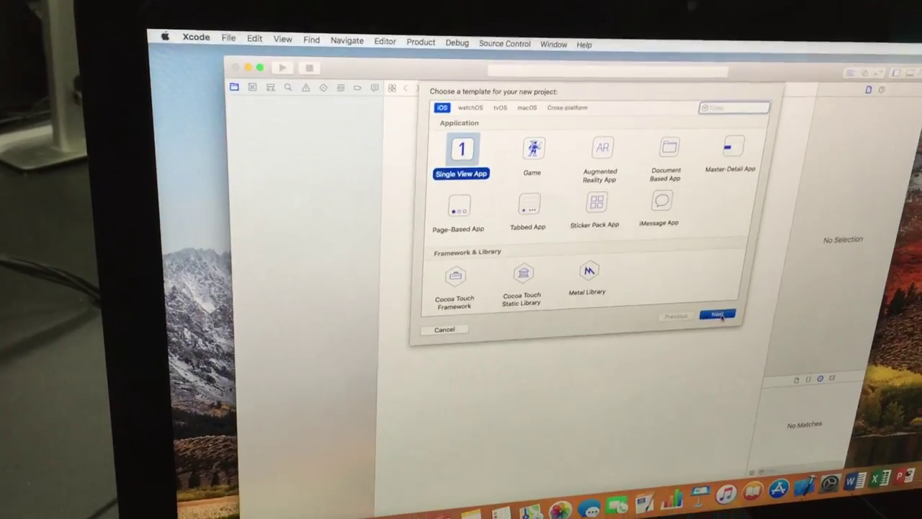
Step: Continue with the iOS Single View App template to the project options
click(718, 314)
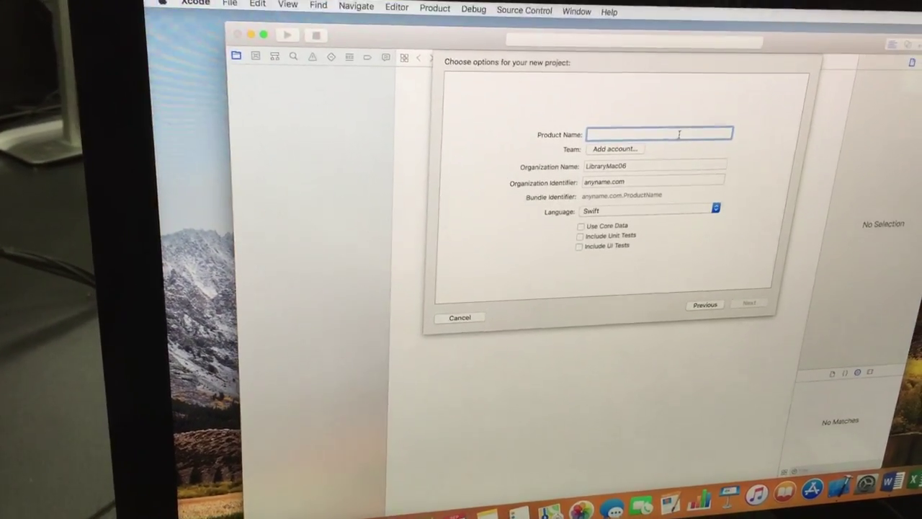
Step: Name the product 'youpickit' with organization identifier 'youpickit.com' and continue
text(youpickit)
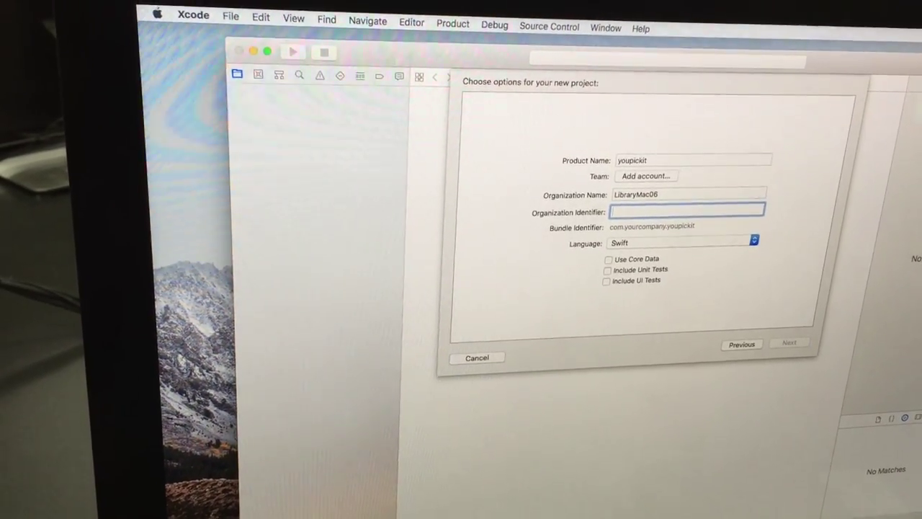
text(youpickit.)
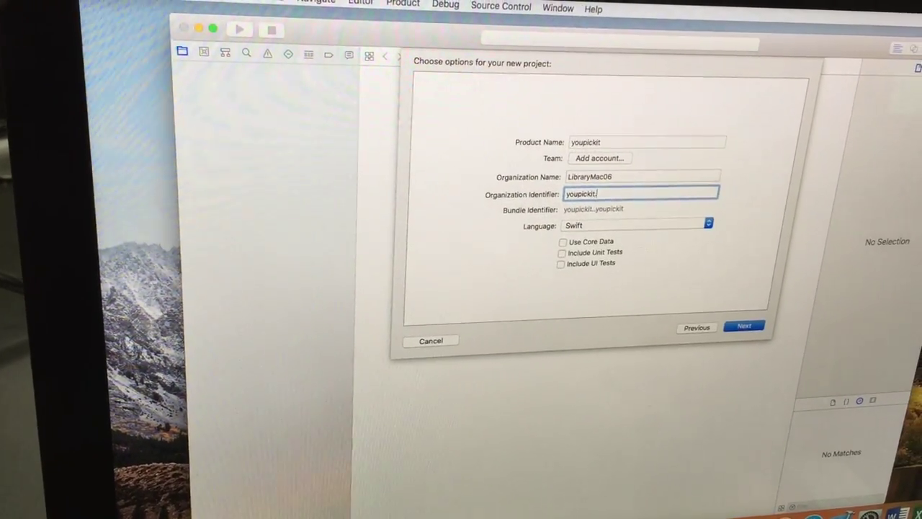
text(com)
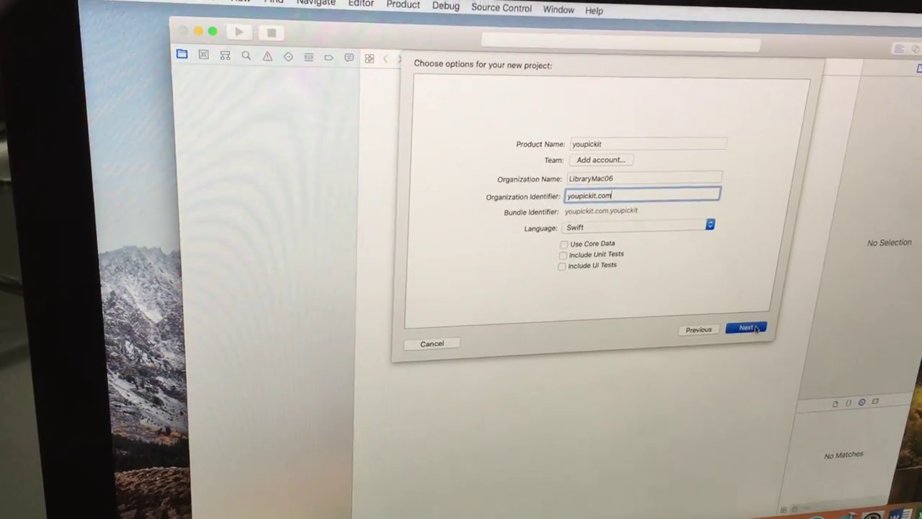
click(748, 329)
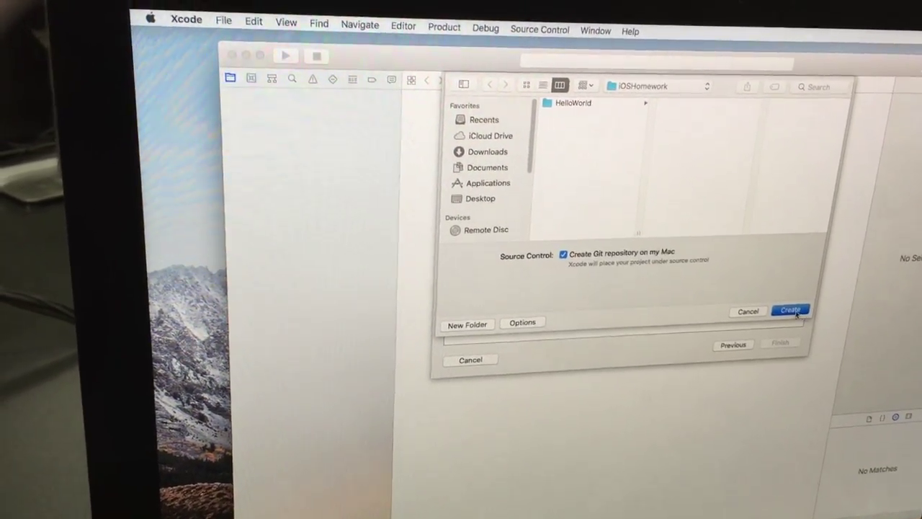
Step: Create the youpickit project in the iOSHomework folder with a Git repository
click(795, 310)
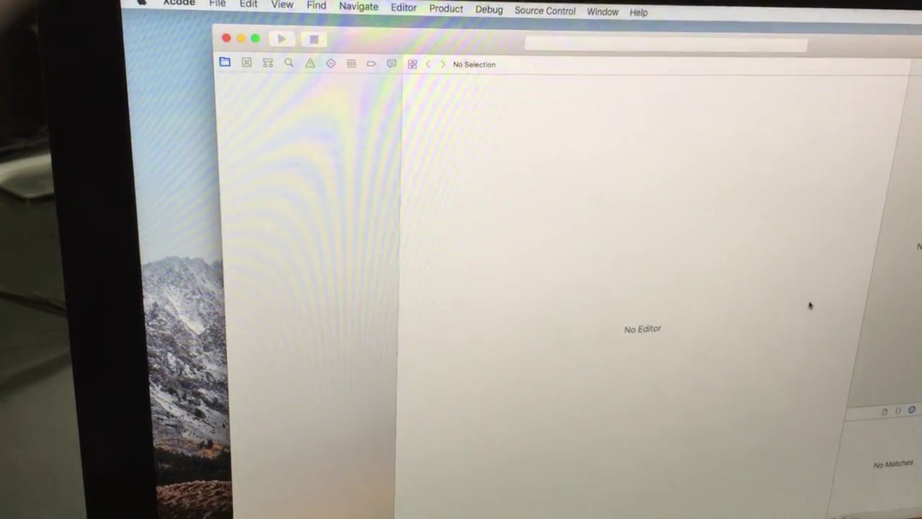